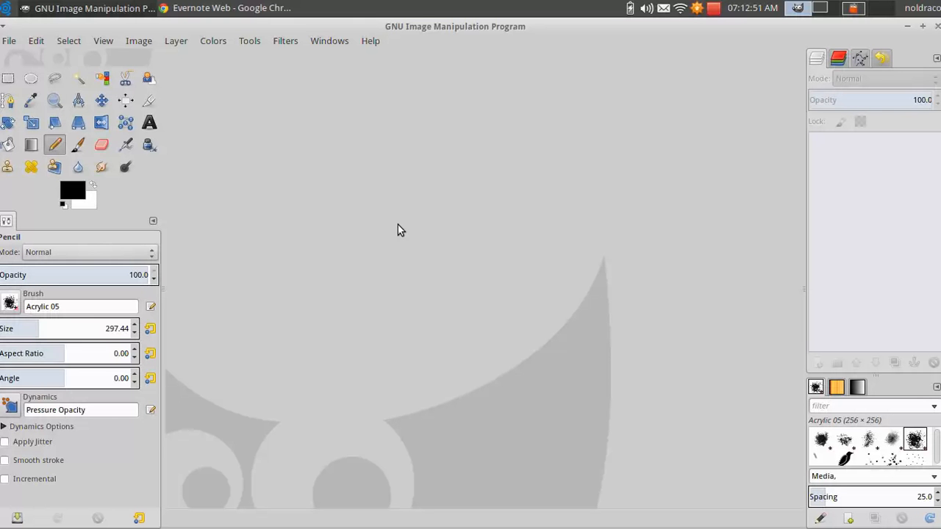
mouse_move(18, 53)
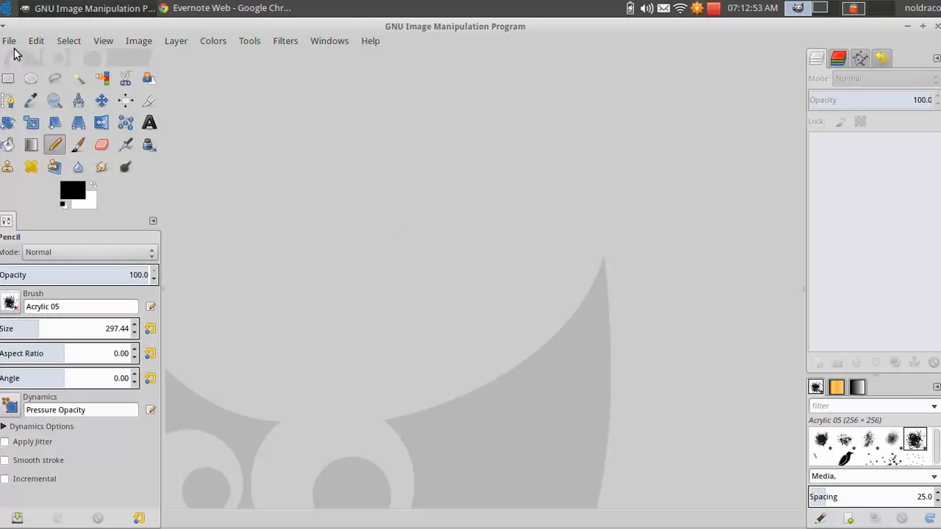
Step: Open the turtle sketch photo turtlesketch.xcf for tracing
click(9, 41)
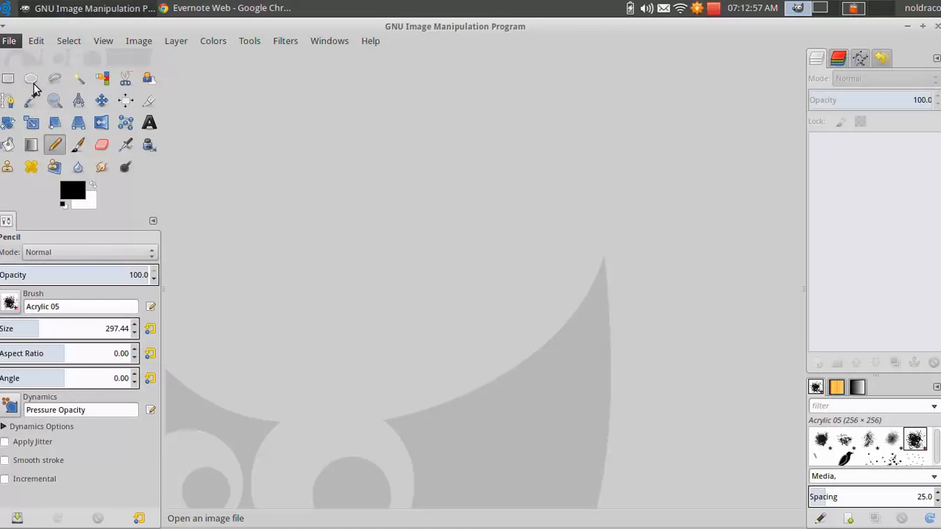
click(9, 42)
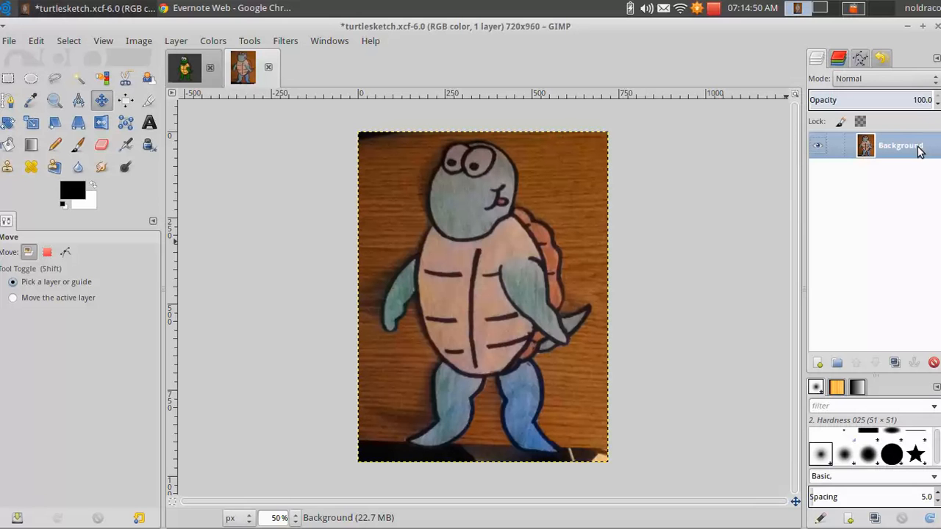
mouse_move(929, 152)
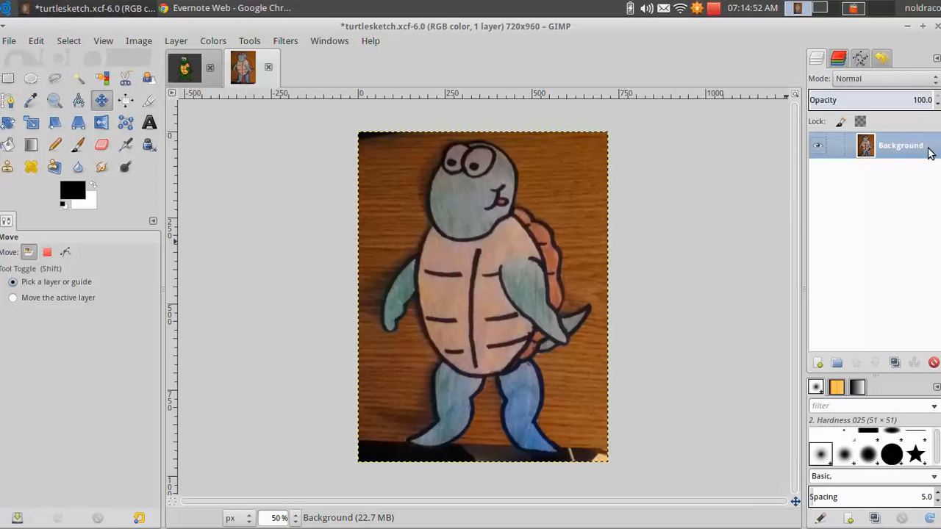
mouse_move(850, 225)
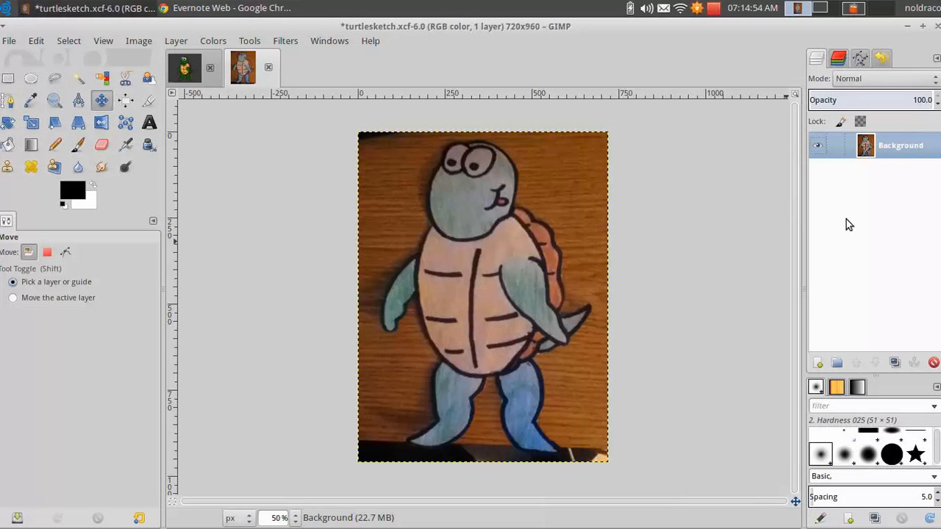
mouse_move(792, 237)
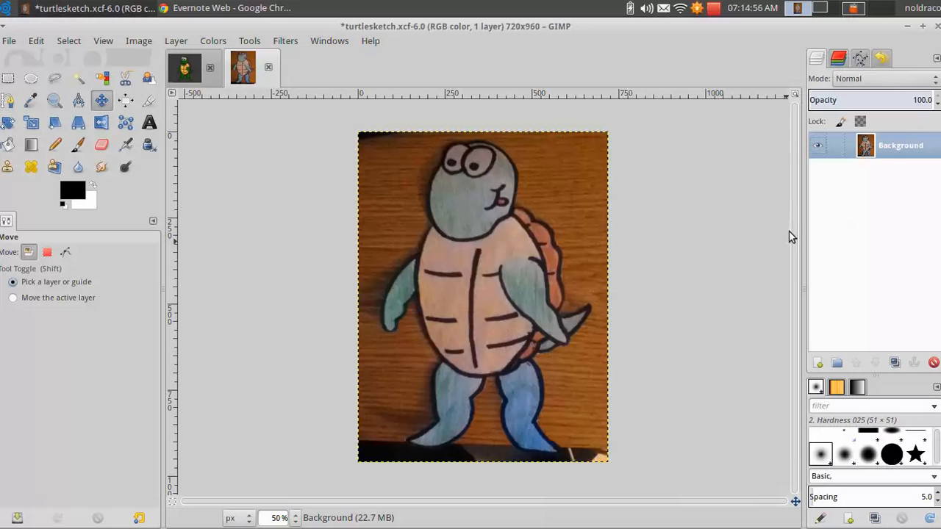
mouse_move(794, 238)
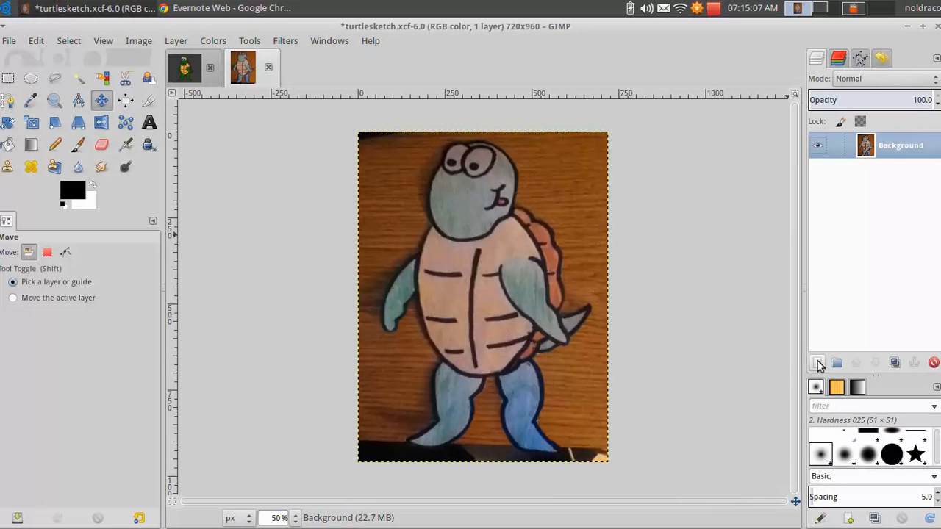
mouse_move(818, 362)
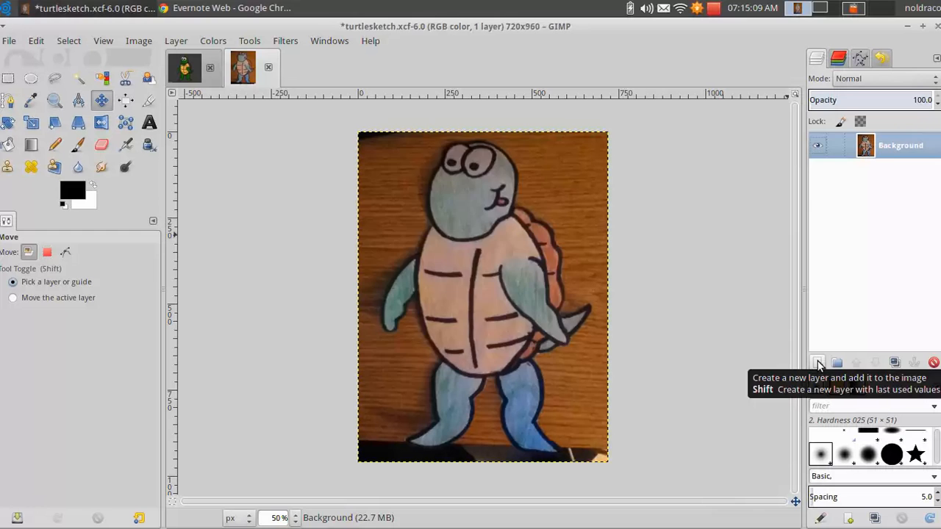
Step: Add a transparent layer named 'Turtle Head' above the Background sketch
click(817, 362)
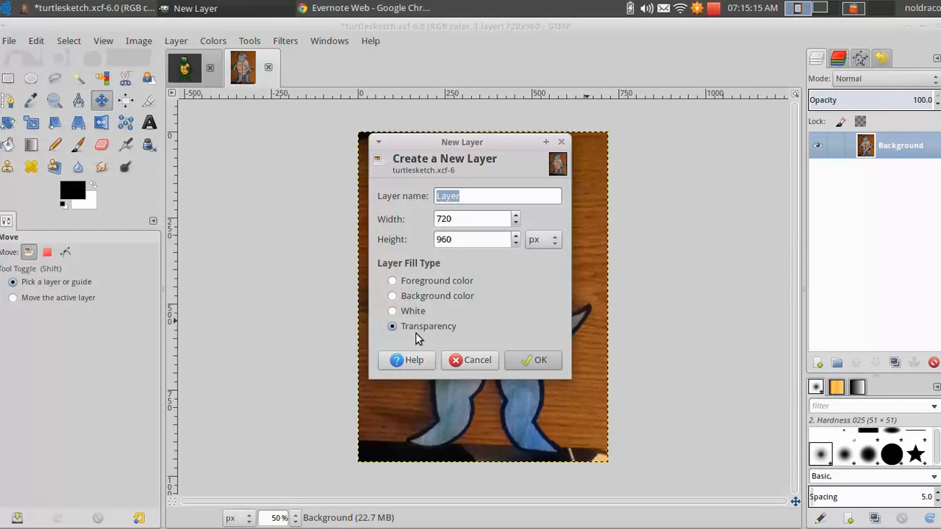
text(Turtle Head)
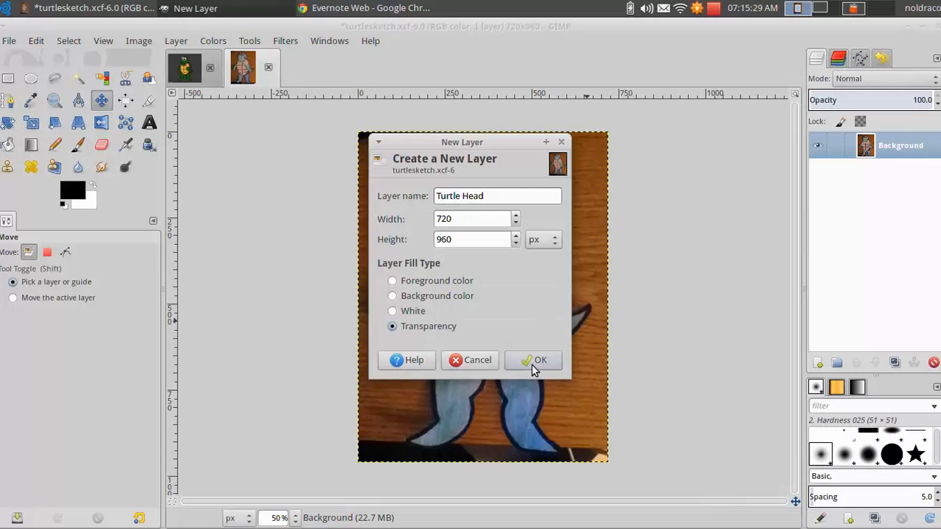
click(541, 359)
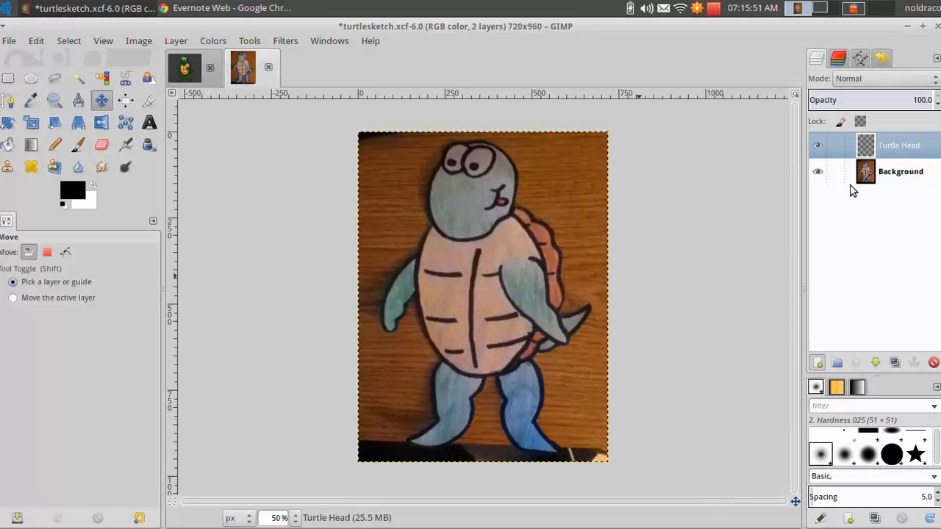
mouse_move(851, 191)
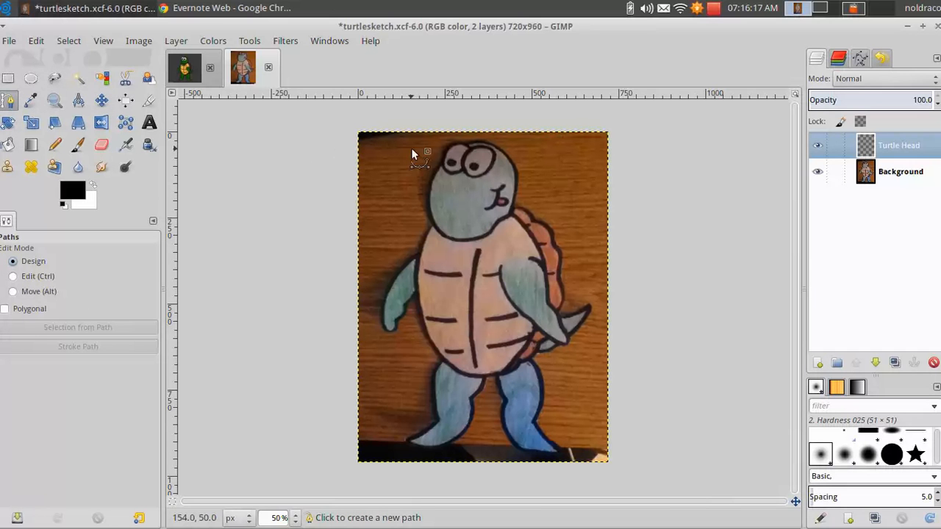
mouse_move(463, 150)
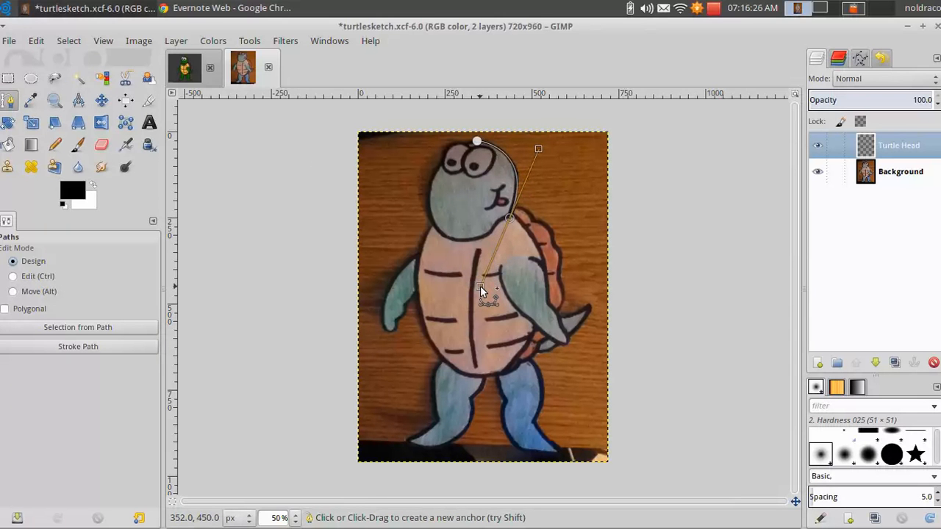
Step: Trace a curved path along the turtle's head outline and convert it to a selection
drag(483, 288, 509, 221)
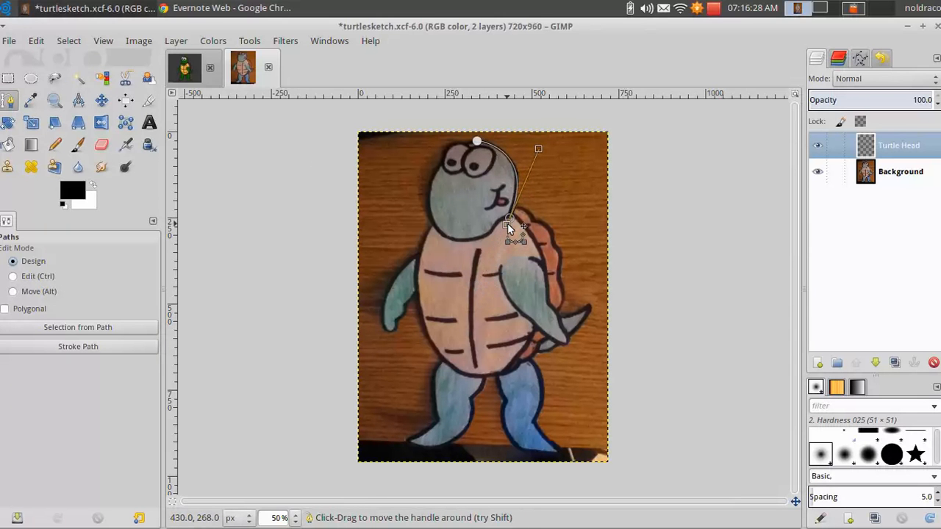
drag(512, 222, 527, 220)
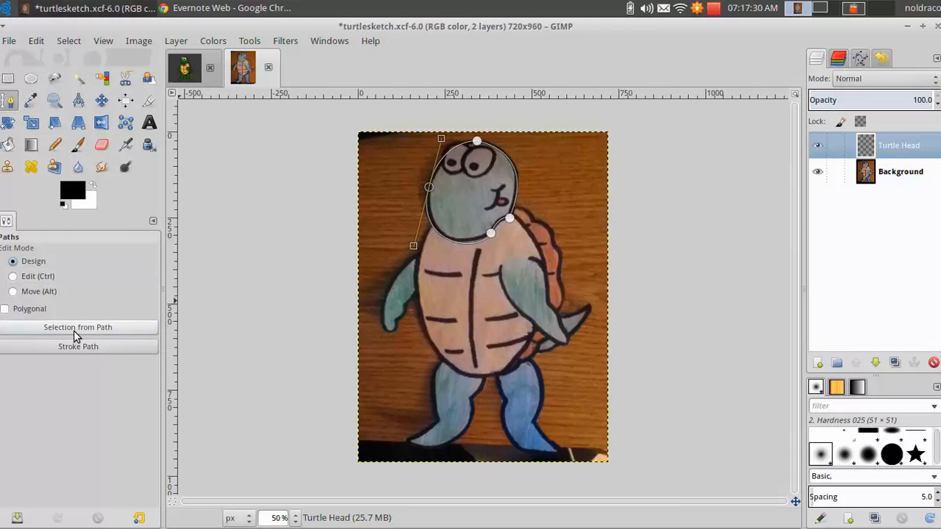
click(78, 347)
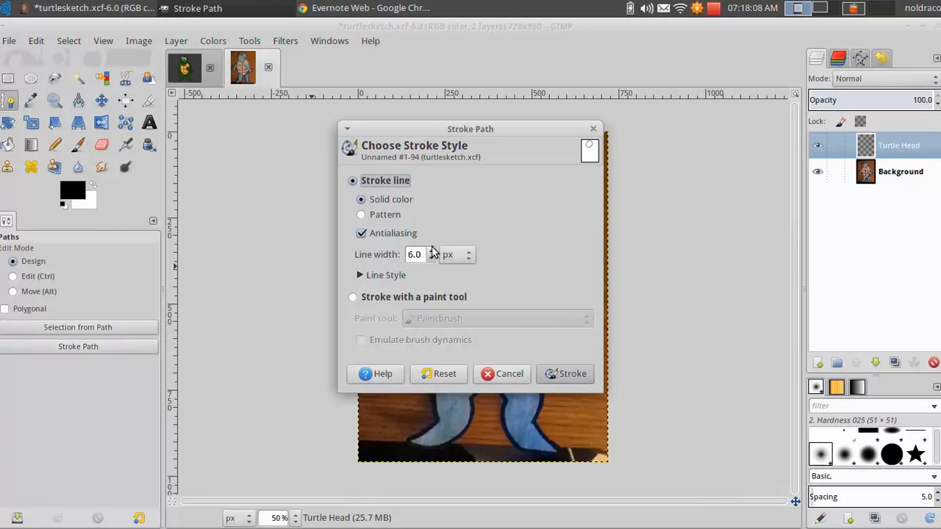
Step: Stroke the head path as a solid black line 10.0 px wide
text(10.0)
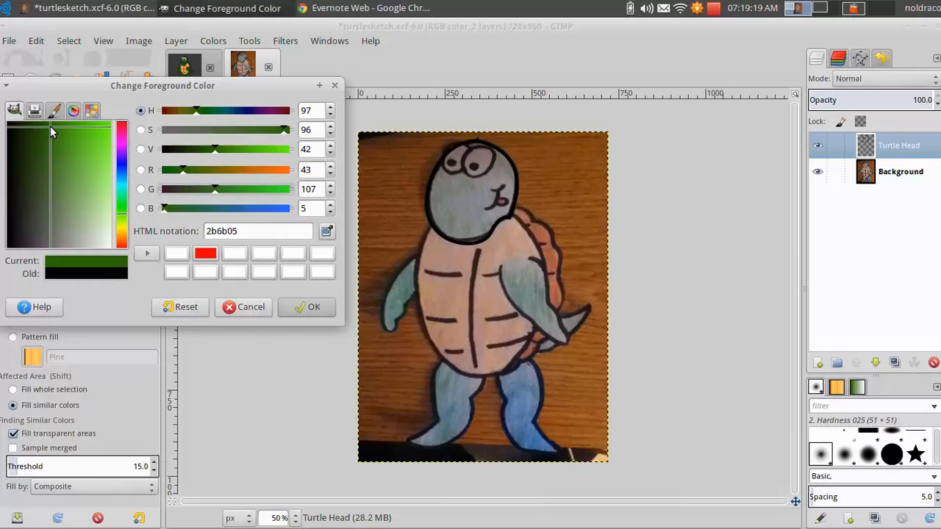
Step: Choose dark green 2b6b05 and bucket-fill the turtle's head with it
click(314, 307)
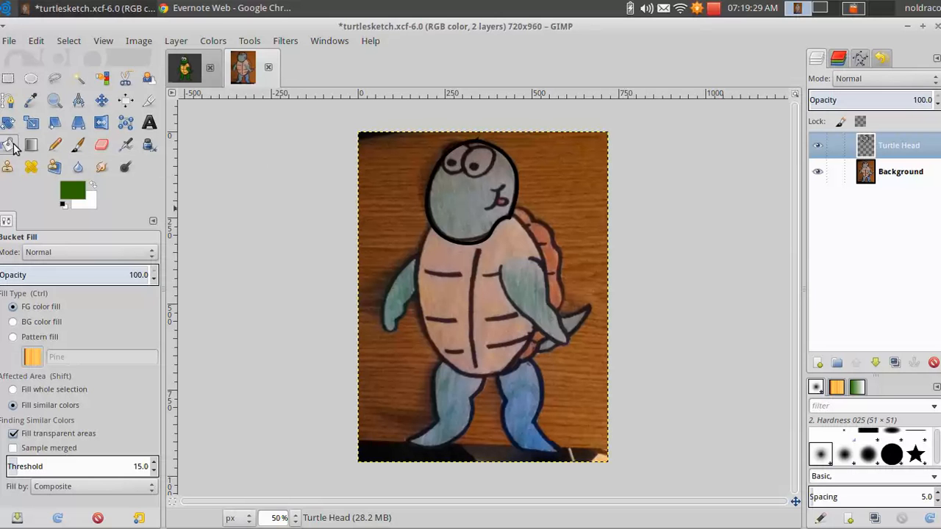
mouse_move(331, 147)
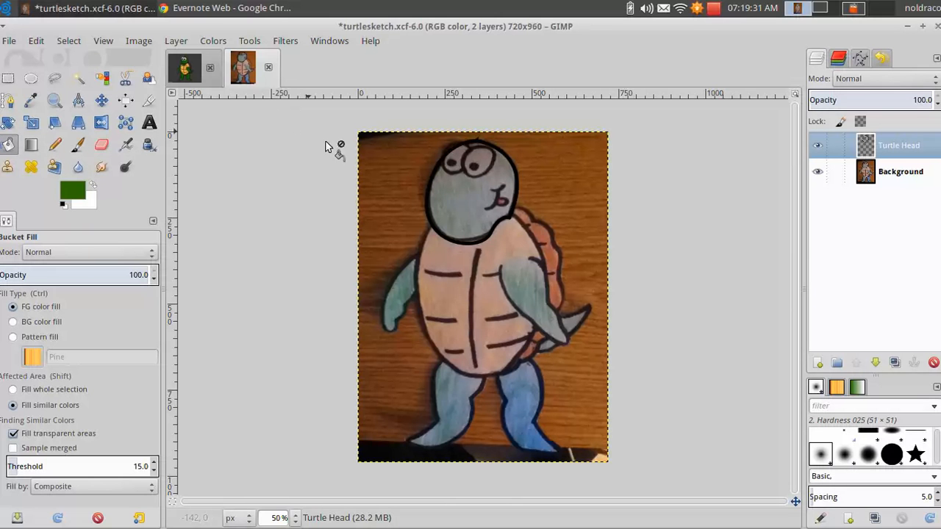
click(470, 192)
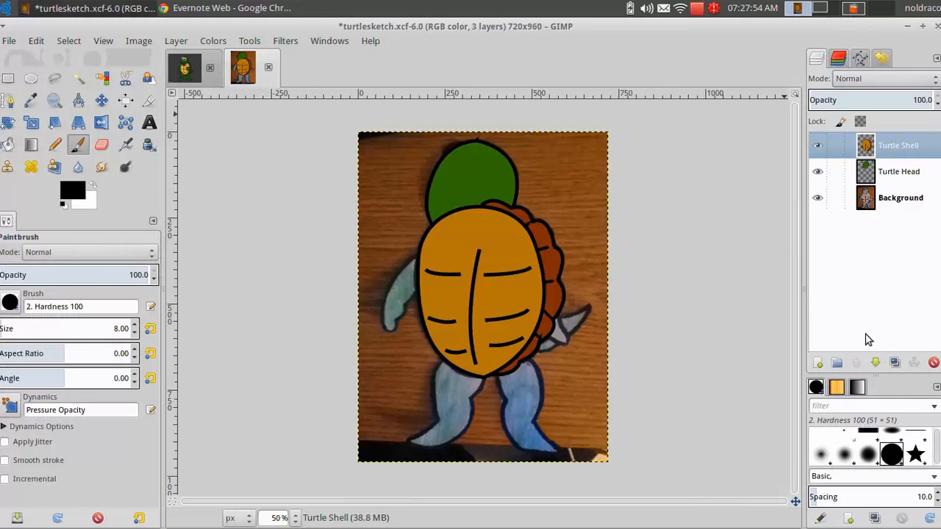
Step: Add a new layer for the turtle's arm above the orange shell
click(875, 362)
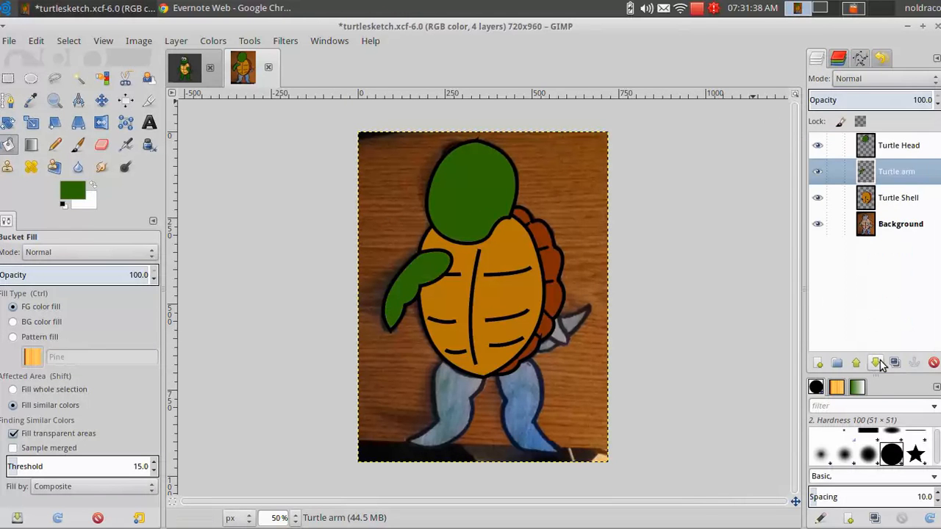
Step: Create the Turtle arm layer for the green, black-outlined arm
click(877, 362)
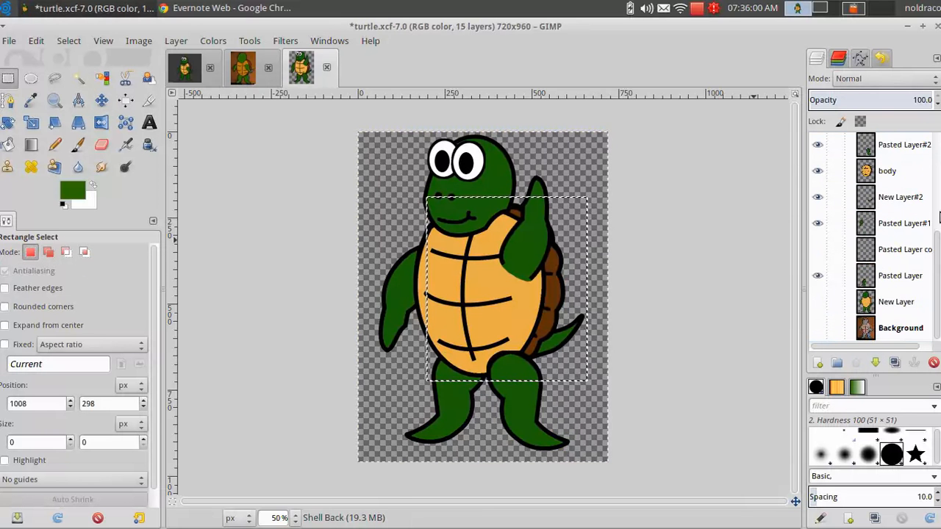
Step: Clear the leftover rectangular selection on the finished 15-layer turtle
click(900, 328)
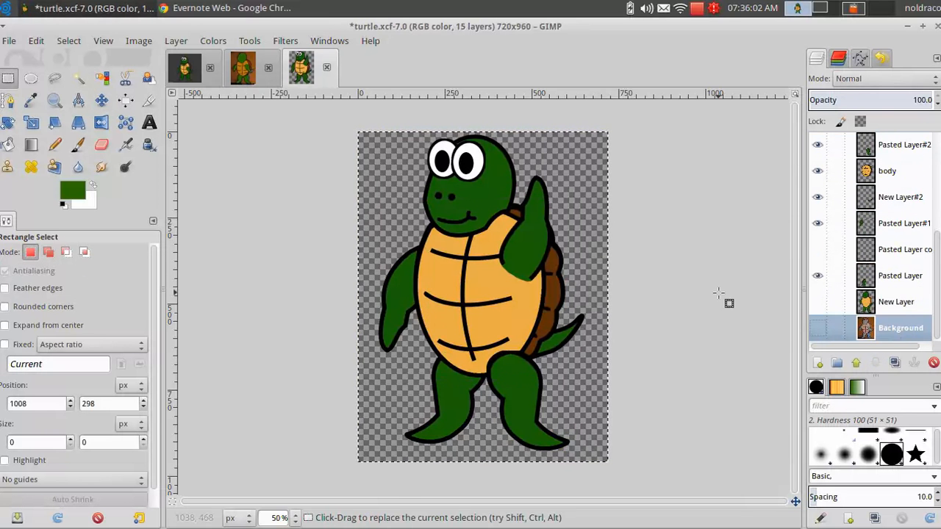